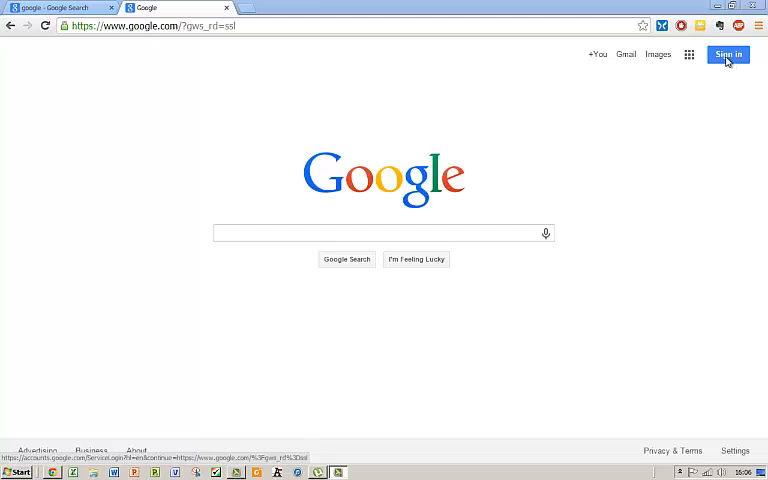
# Begin Google sign-in from Google Search and pick the second saved account.
pyautogui.click(728, 54)
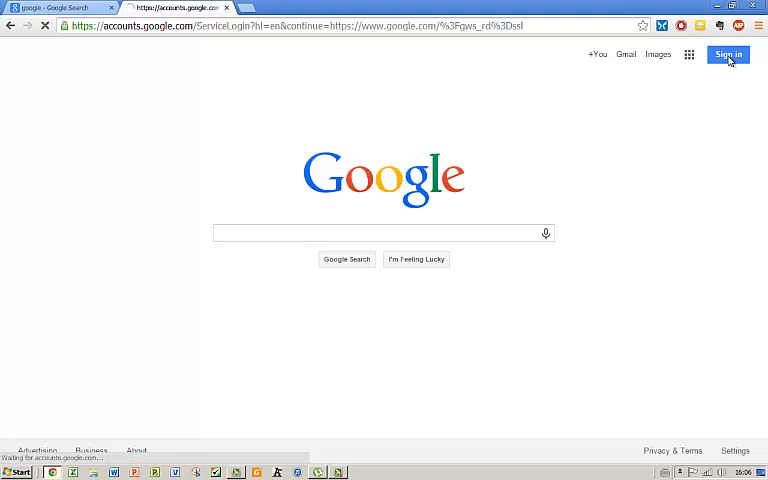
pyautogui.click(728, 54)
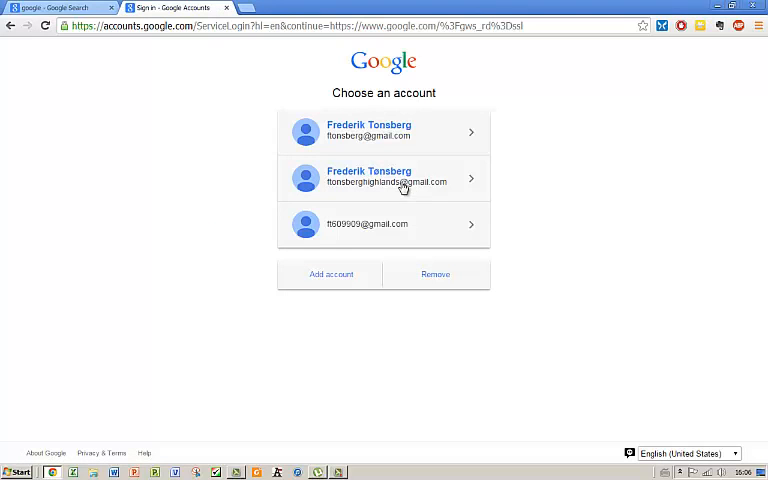
pyautogui.click(383, 178)
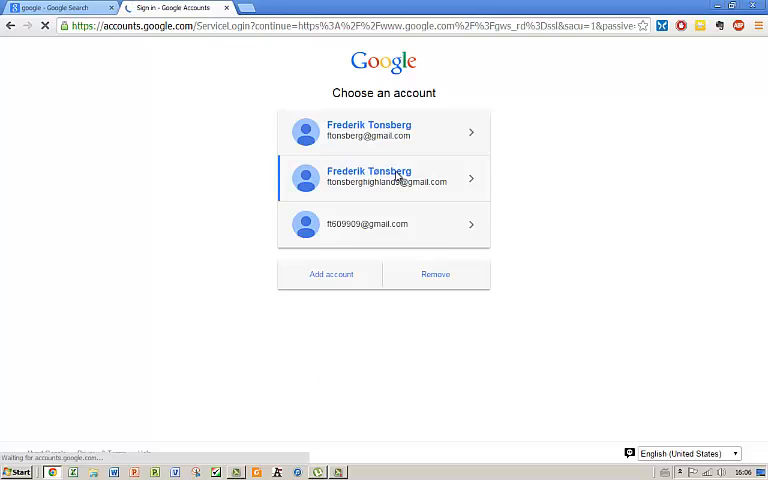
# Enter the account password and submit it to return signed in to Google.
pyautogui.click(383, 178)
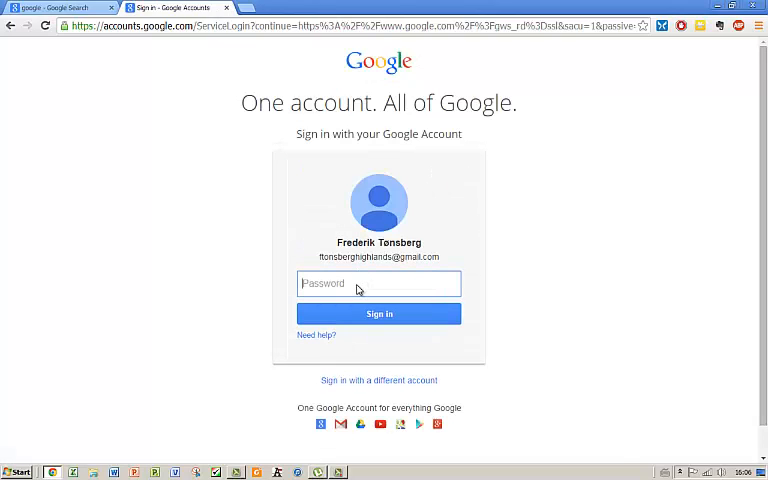
pyautogui.write('••')
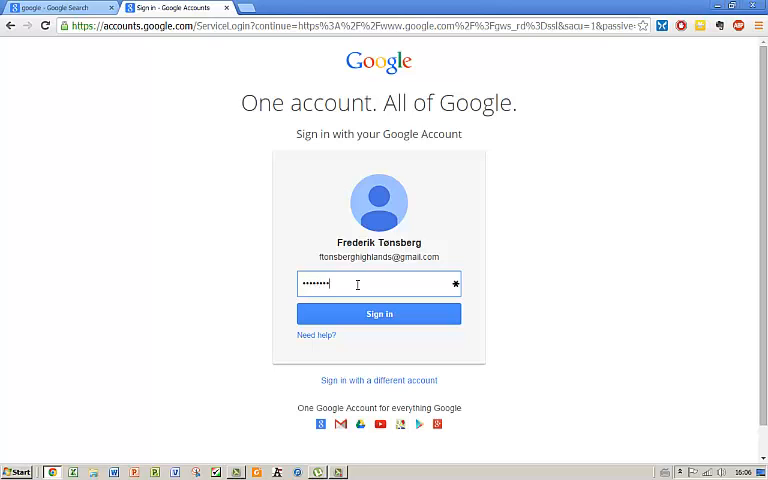
pyautogui.write('••')
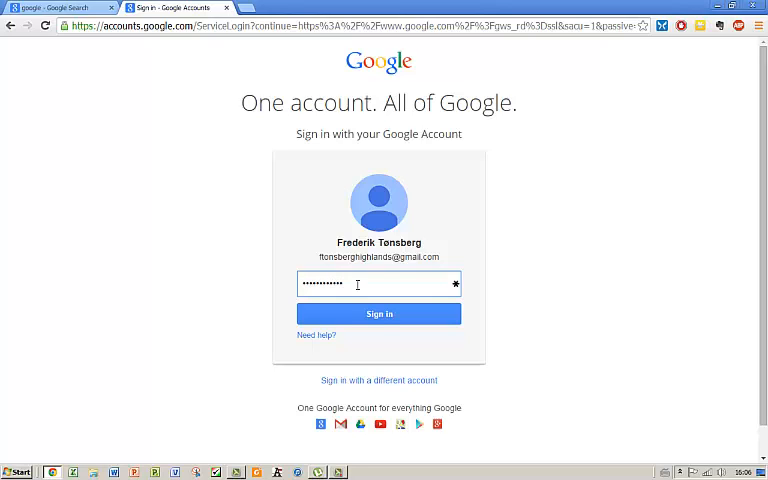
pyautogui.click(379, 314)
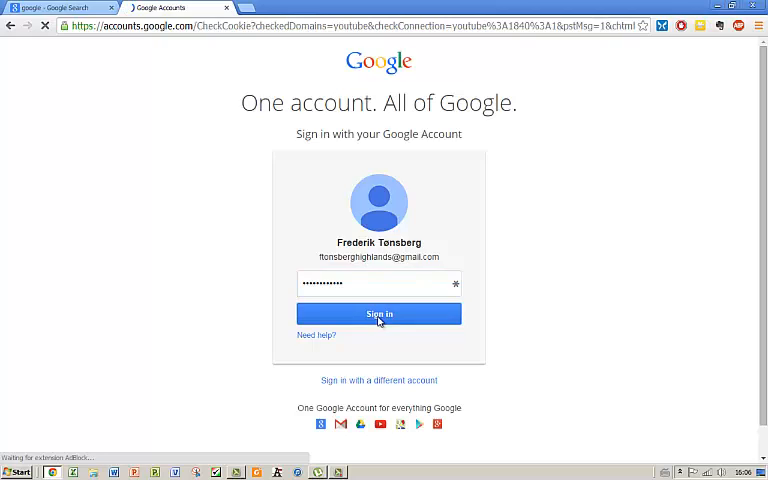
pyautogui.click(379, 314)
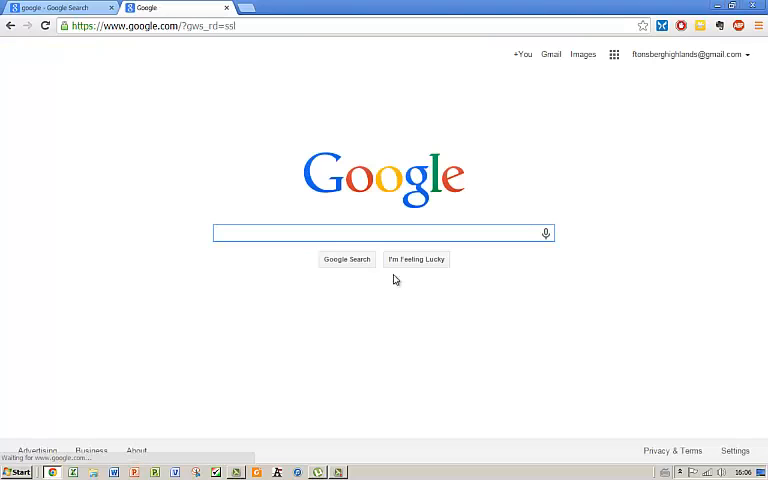
# Open Google Drive's My Drive from the Google apps grid.
pyautogui.click(614, 54)
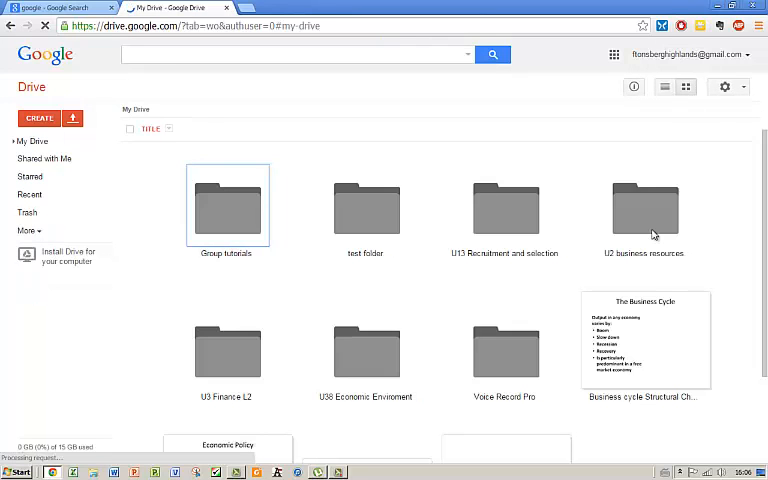
# Open the Open file dialog for uploading from the computer into My Drive.
pyautogui.click(644, 207)
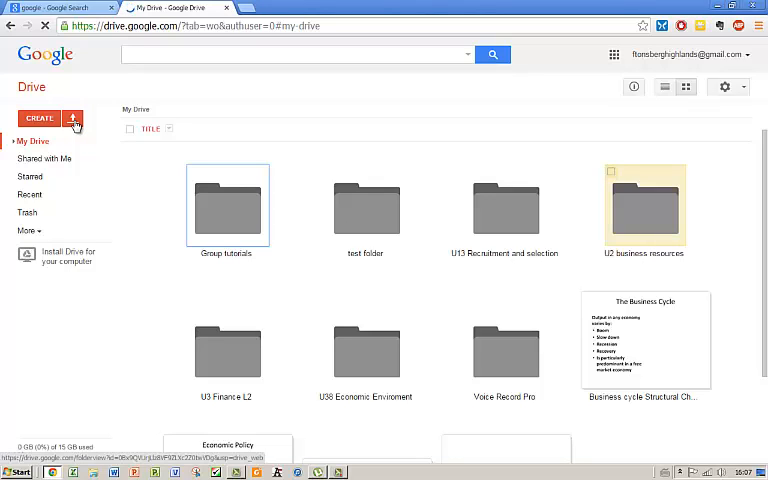
pyautogui.click(73, 118)
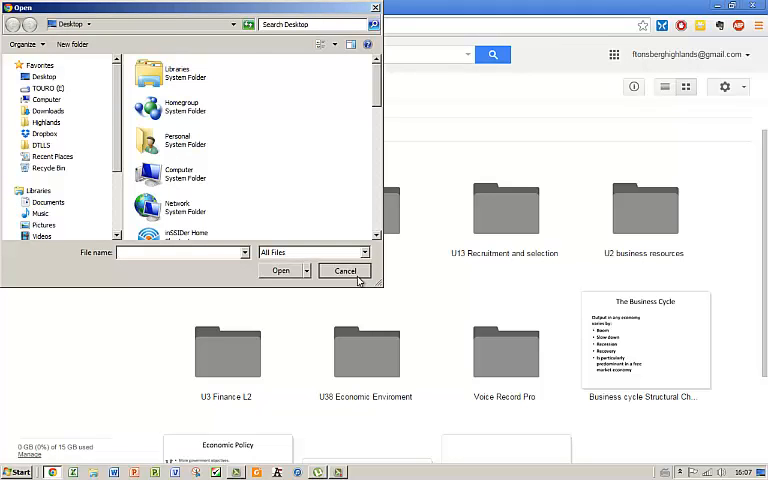
# Cancel the upload picker and start a new folder named 'testison'.
pyautogui.click(344, 270)
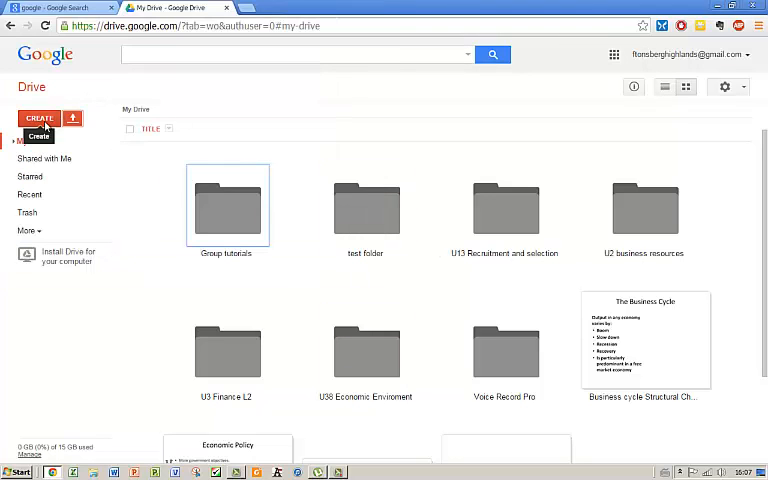
pyautogui.click(39, 118)
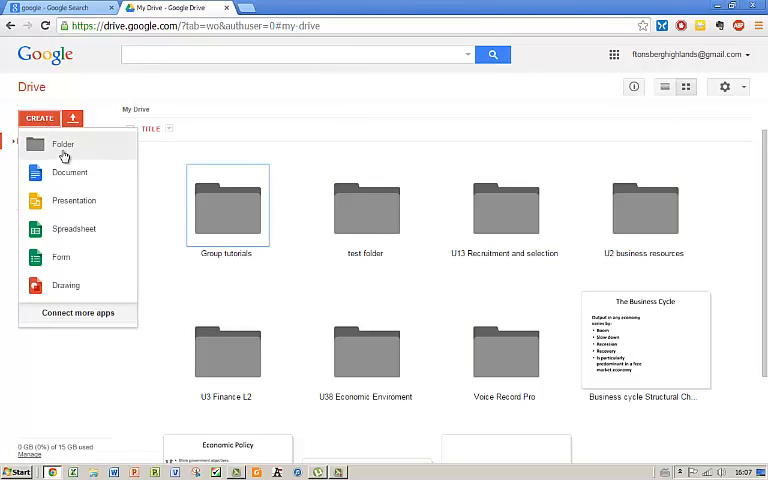
pyautogui.moveTo(69, 177)
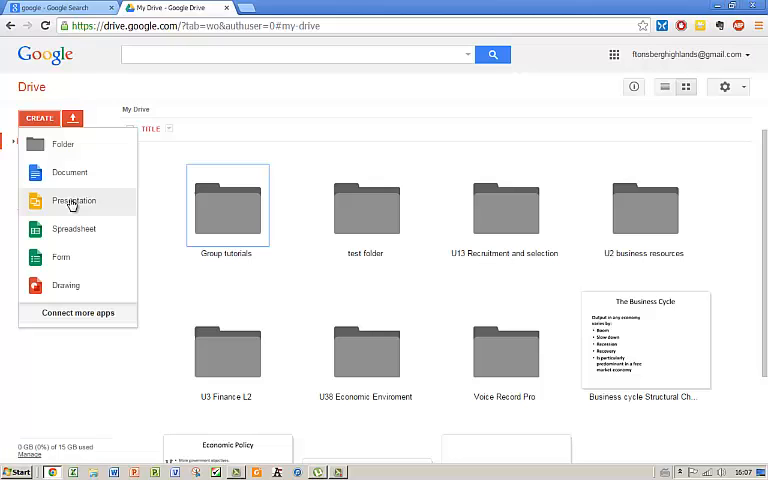
pyautogui.moveTo(61, 257)
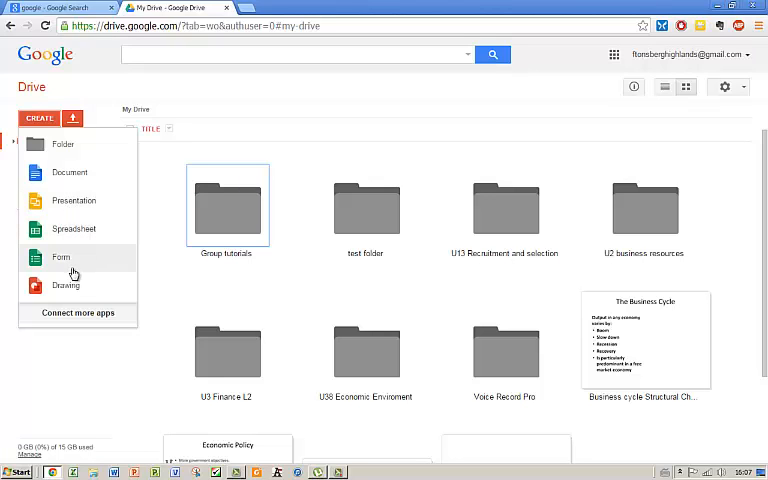
pyautogui.moveTo(63, 143)
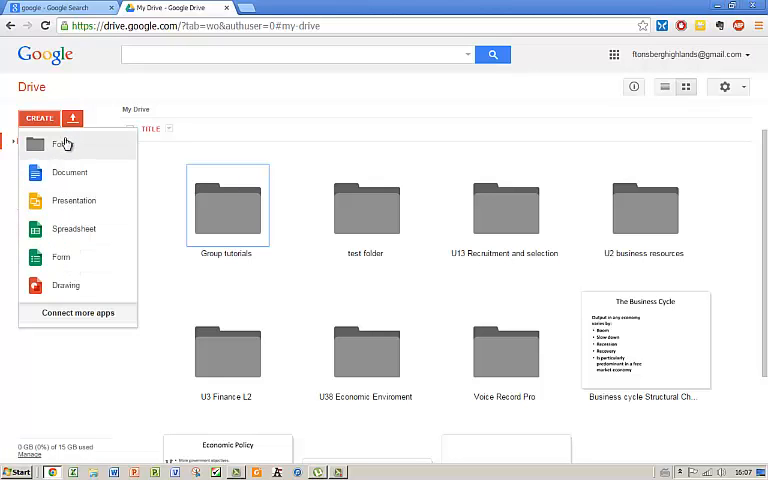
pyautogui.click(59, 144)
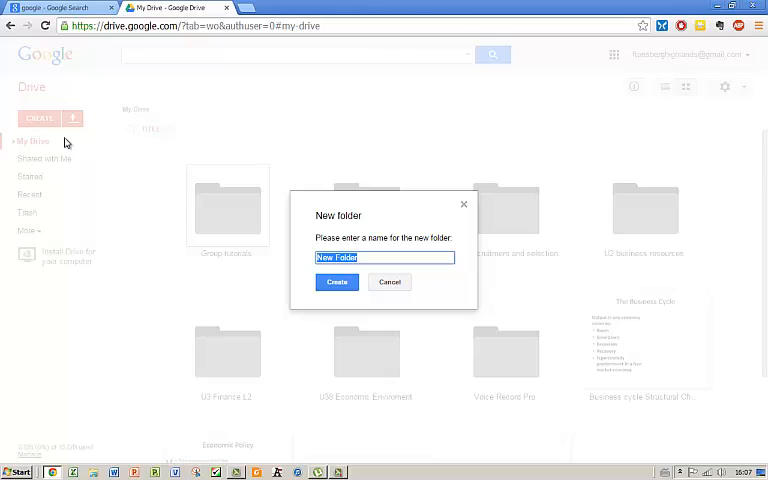
pyautogui.write('testisa')
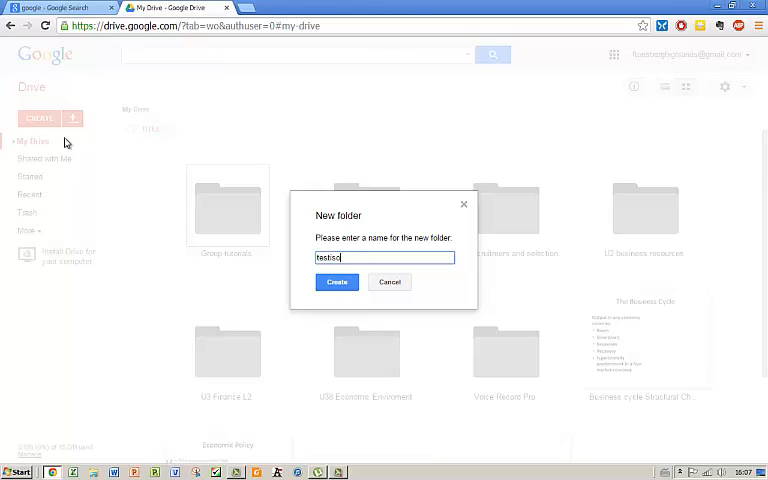
pyautogui.write('on')
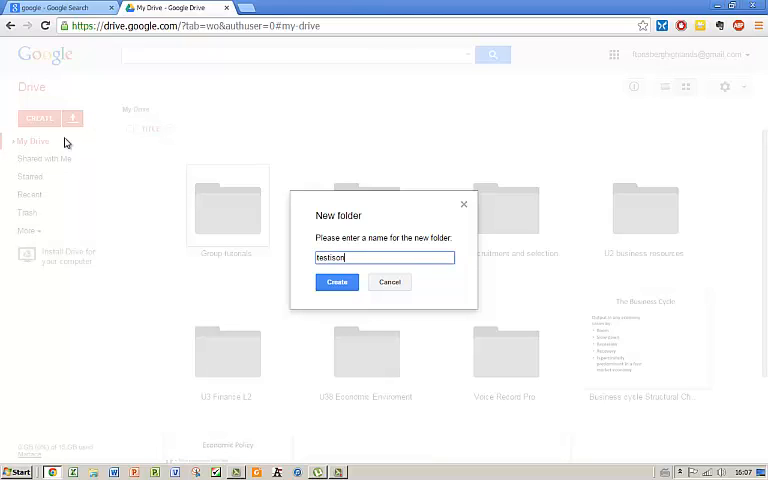